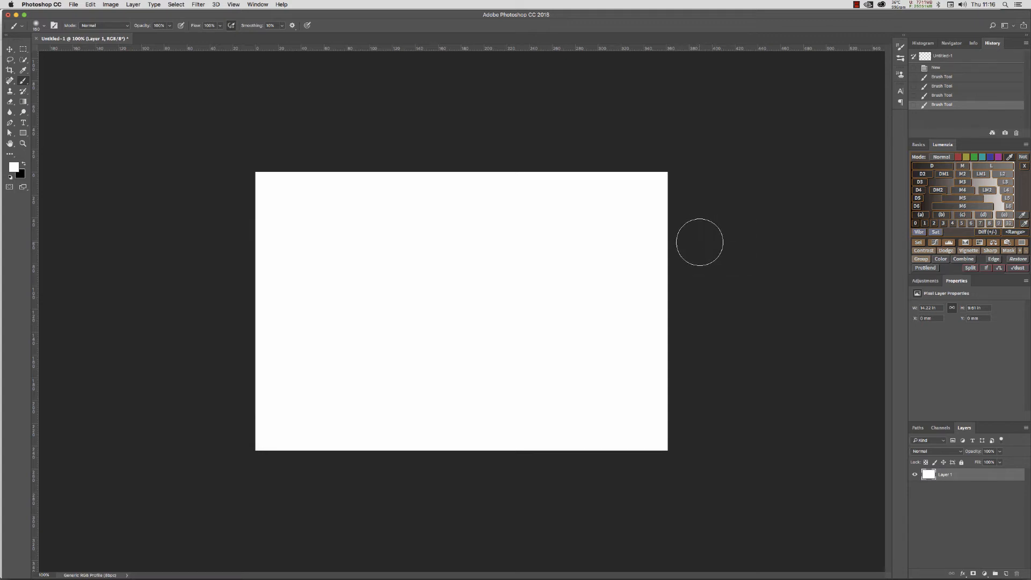
mouse_move(539, 62)
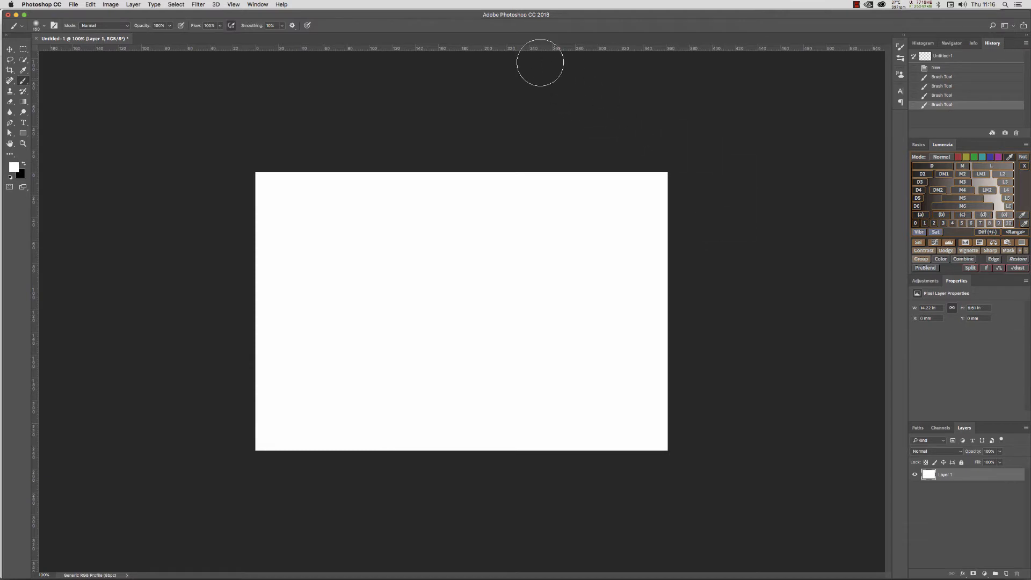
mouse_move(513, 14)
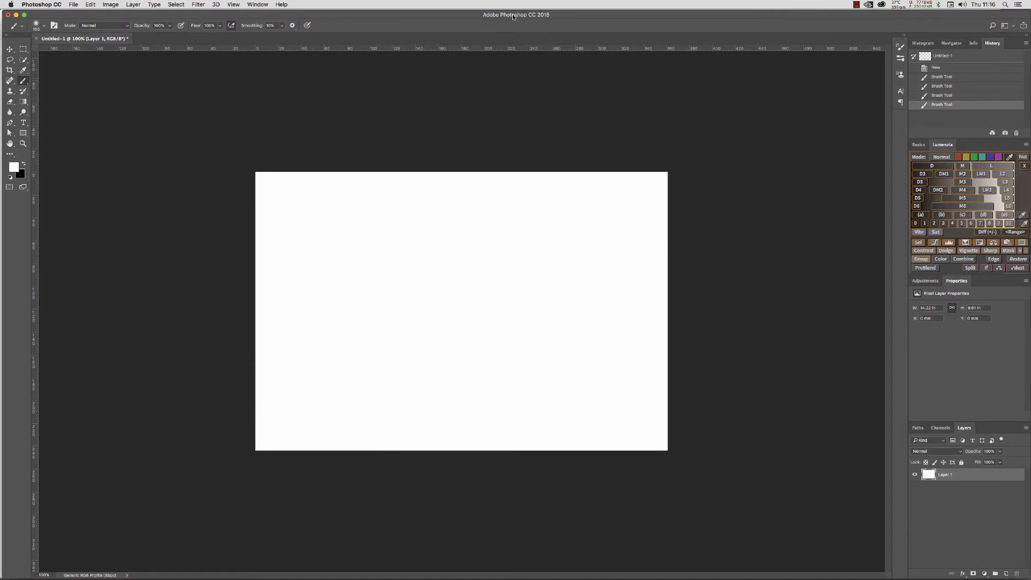
mouse_move(581, 120)
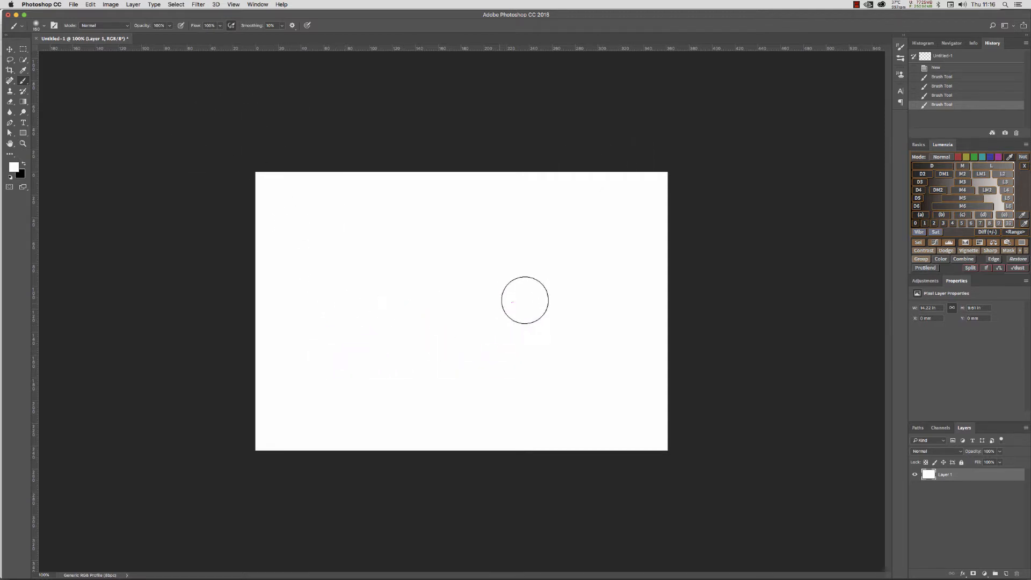
mouse_move(362, 270)
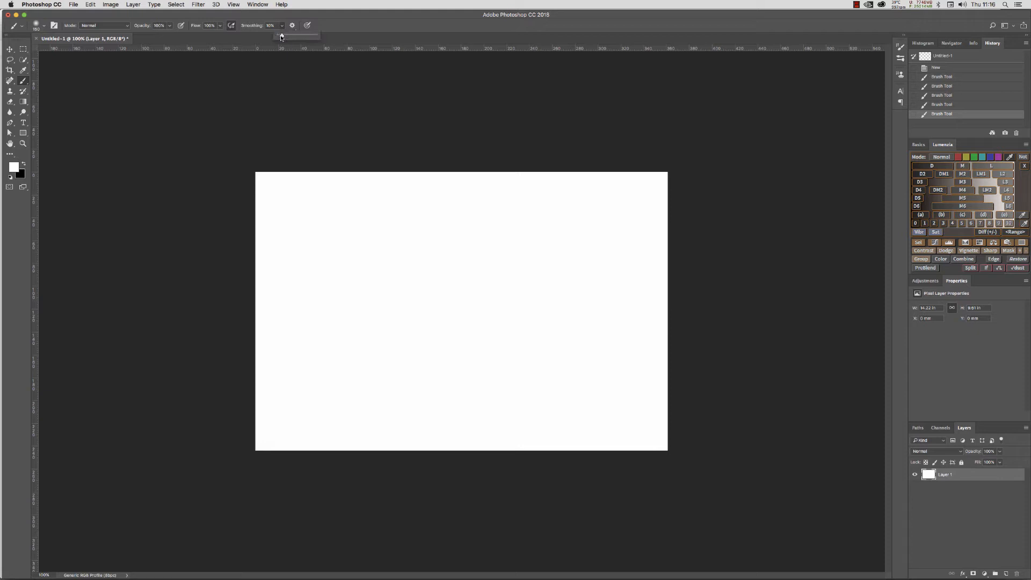
Adjust brush smoothing, then paint a test stroke and a soft black looping stroke.
drag(281, 35, 310, 36)
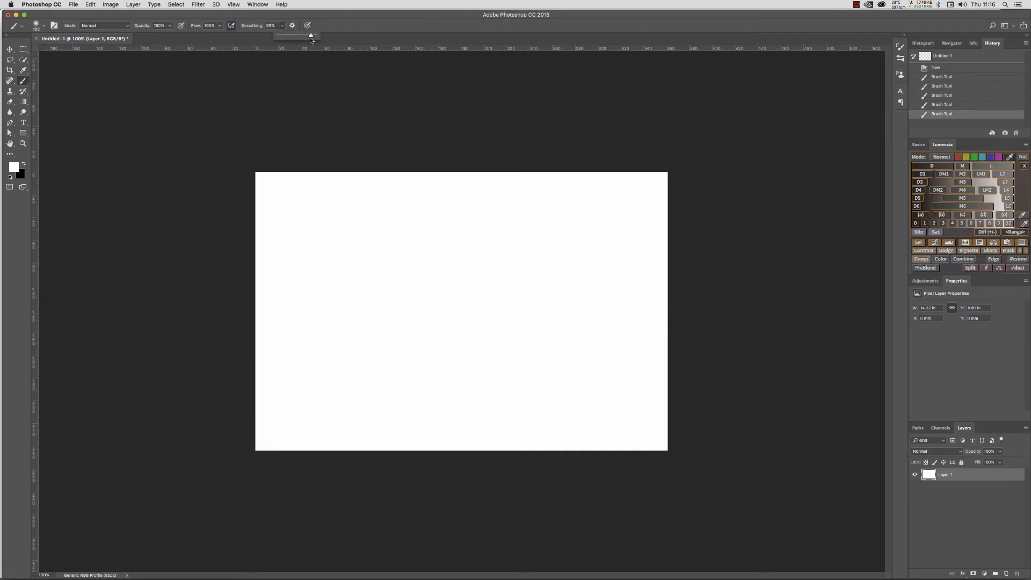
drag(371, 328, 425, 345)
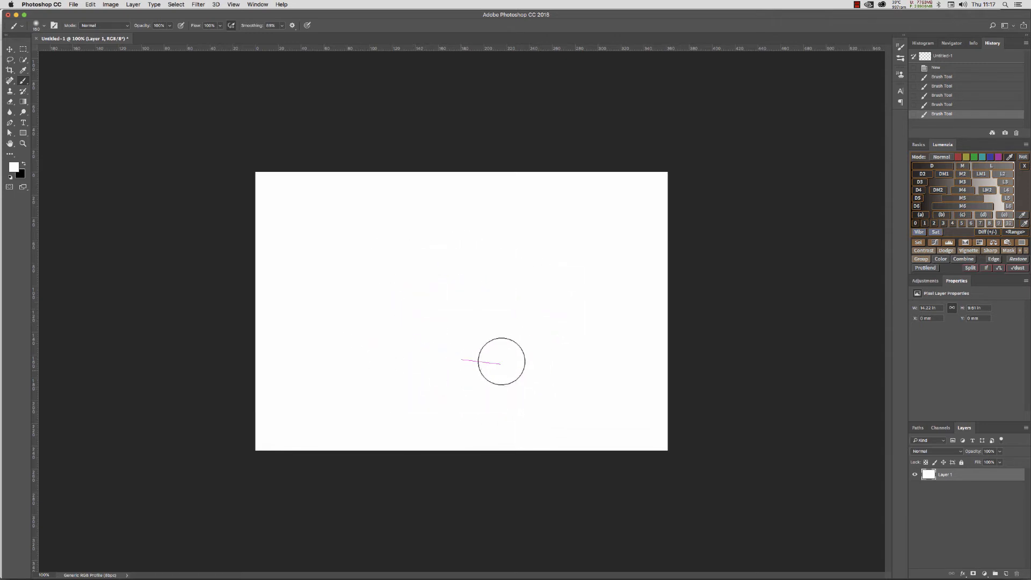
drag(500, 362, 391, 308)
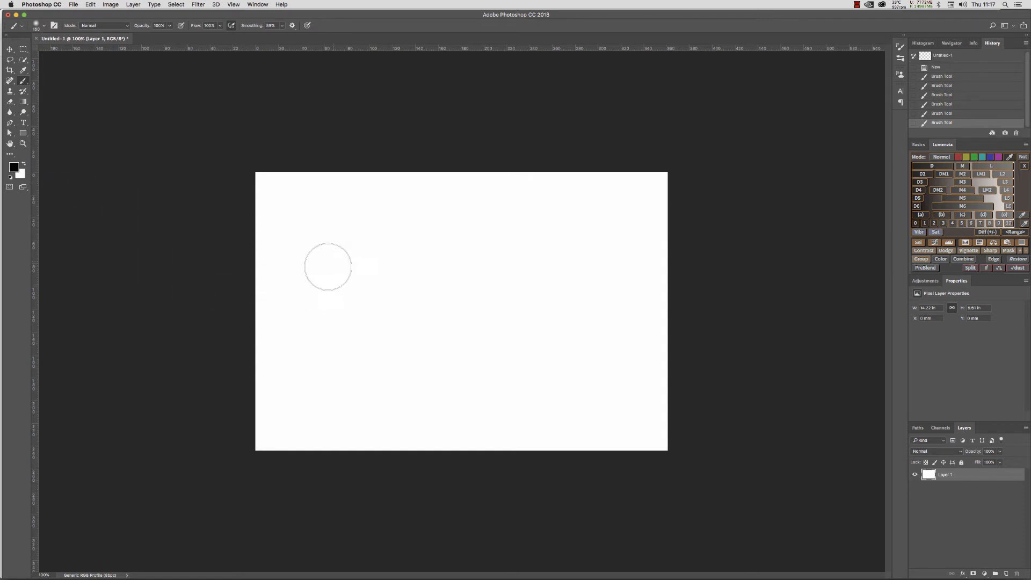
drag(329, 266, 572, 405)
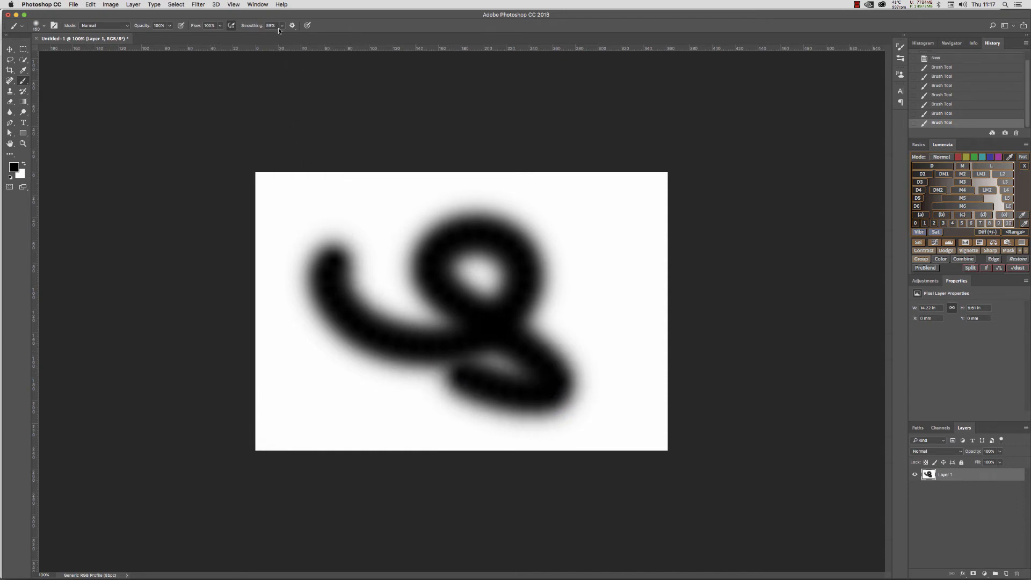
click(277, 31)
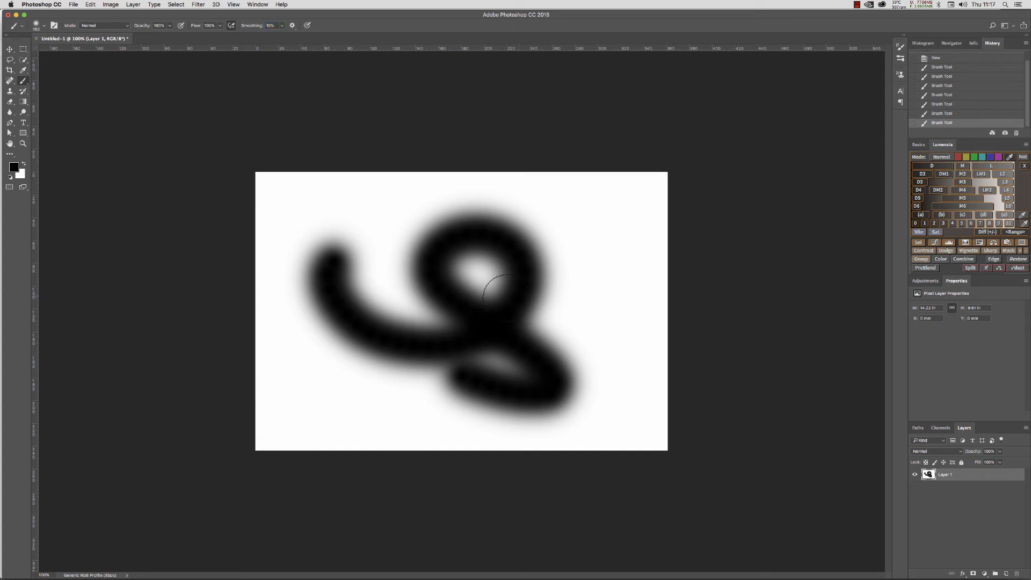
mouse_move(421, 290)
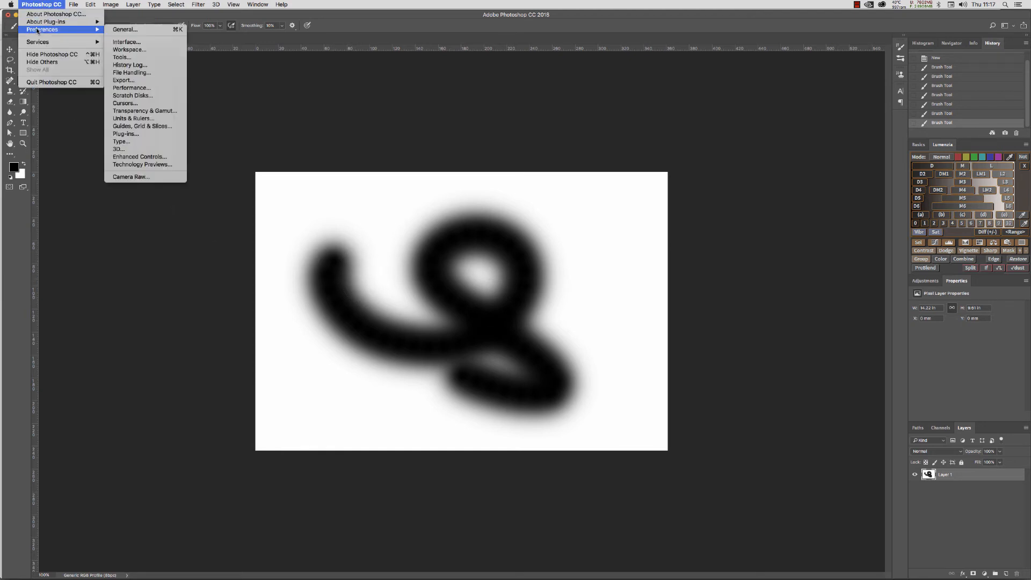
mouse_move(125, 103)
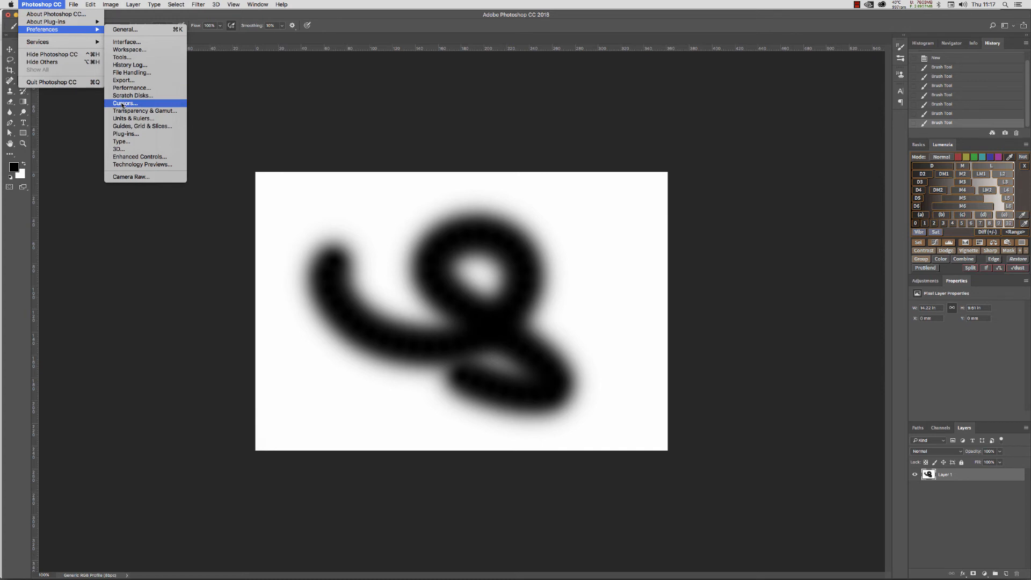
Open the Cursors page of Preferences, showing the brush leash and magenta leash colour.
click(126, 103)
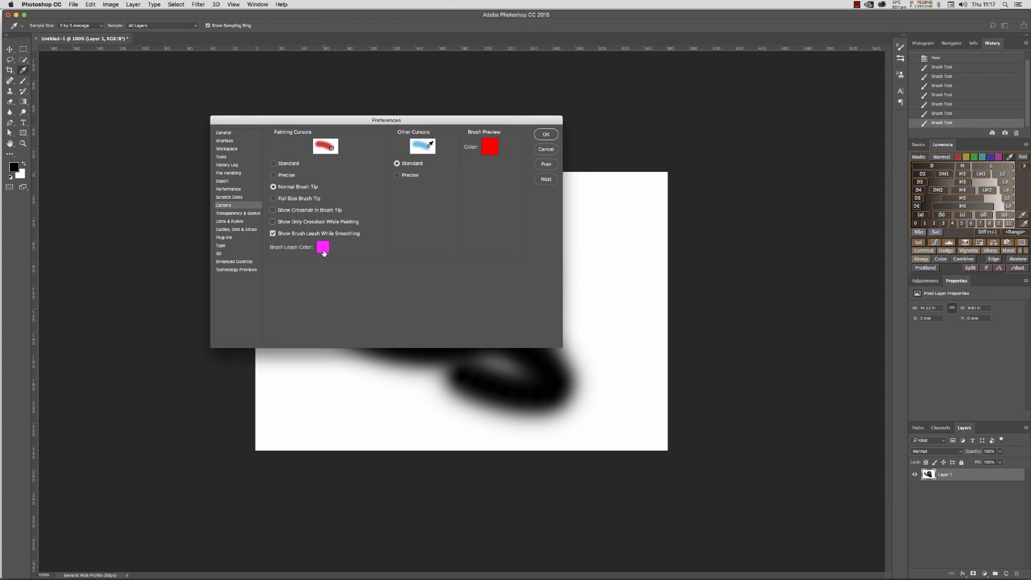
Open the Color Picker for the magenta brush leash colour swatch.
click(322, 249)
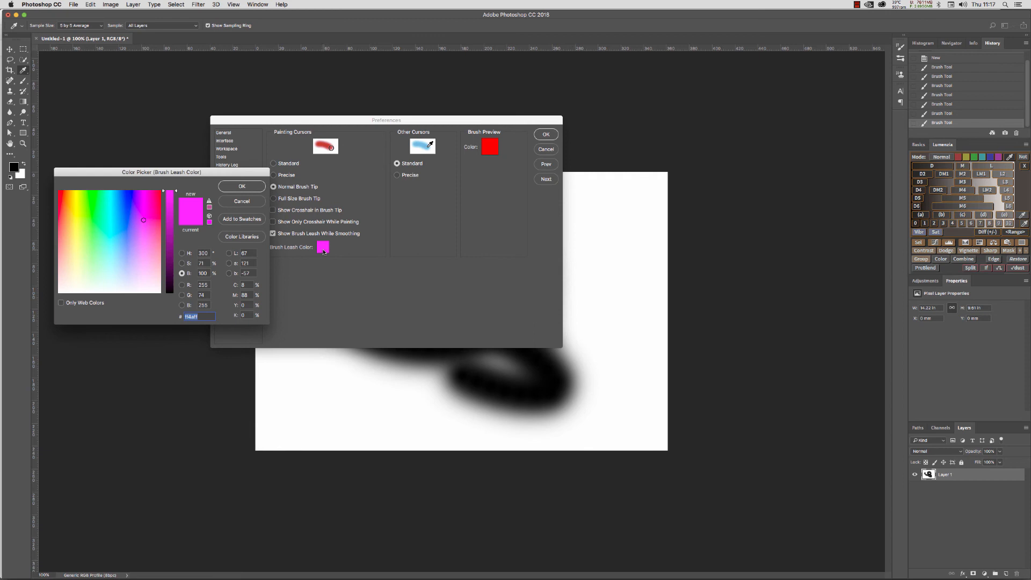
mouse_move(342, 252)
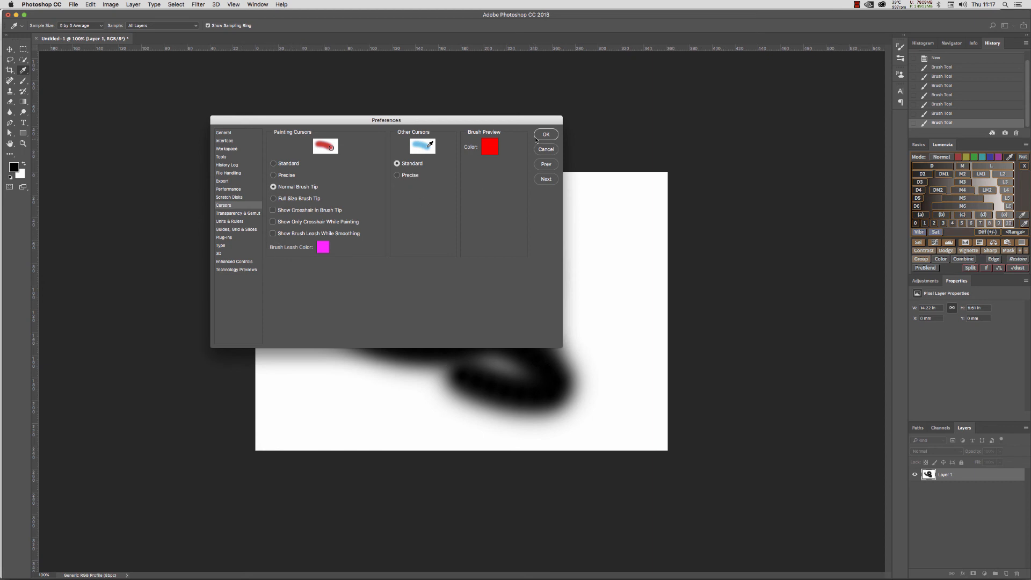
Accept the cursor preferences with OK, leaving the brush leash disabled.
click(546, 134)
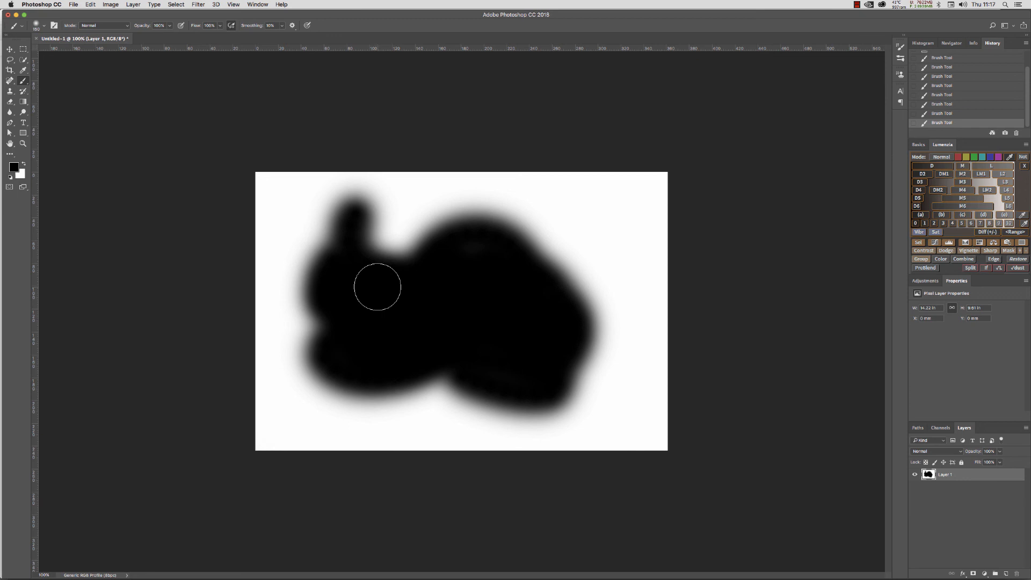
mouse_move(363, 308)
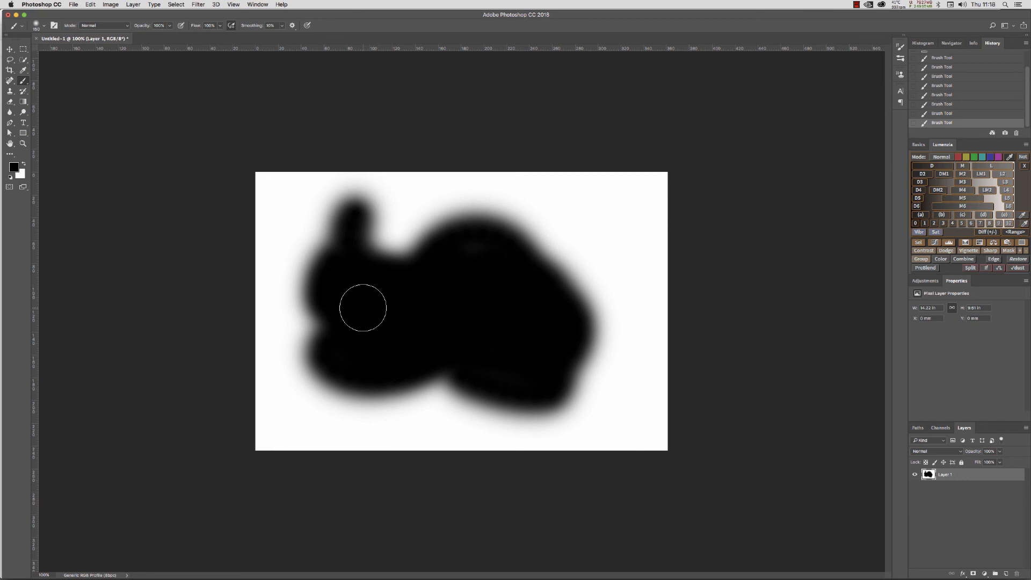